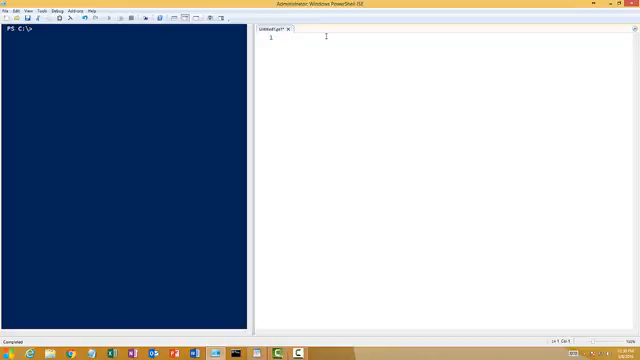
# Begin the first line as $a = @( with the first values 1, 2 of the array.
pyautogui.press('Enter')
pyautogui.write('$a')
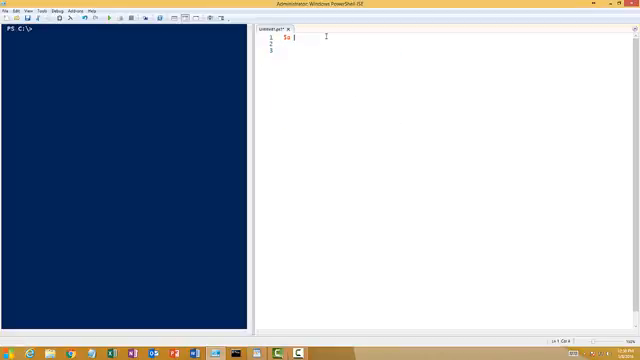
pyautogui.write('= @{')
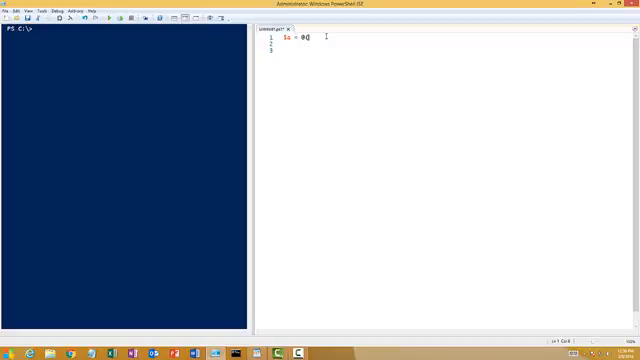
pyautogui.write("('")
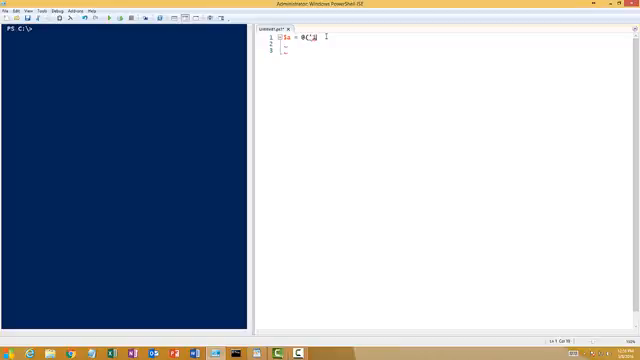
pyautogui.write("'1',")
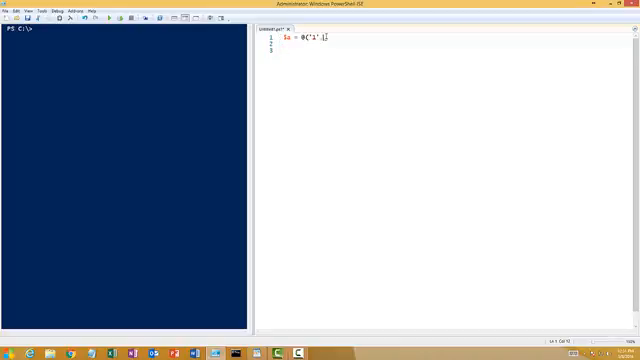
pyautogui.write('2')
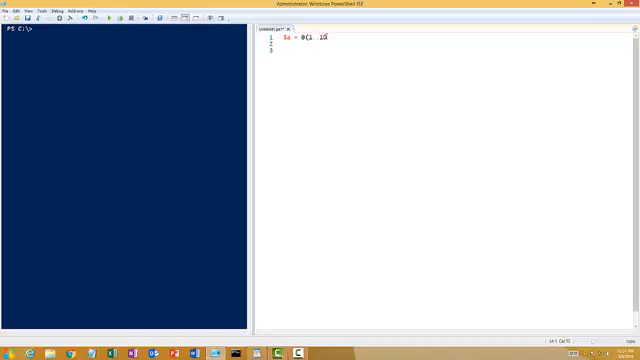
# Close the parenthesis so the line reads $a = @(1..10).
pyautogui.write(')')
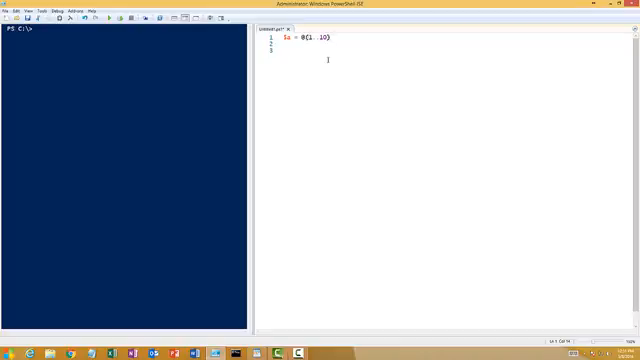
# Run the assignment so the console lists 1 through 10, then start line 2 with $a.
pyautogui.press('F5')
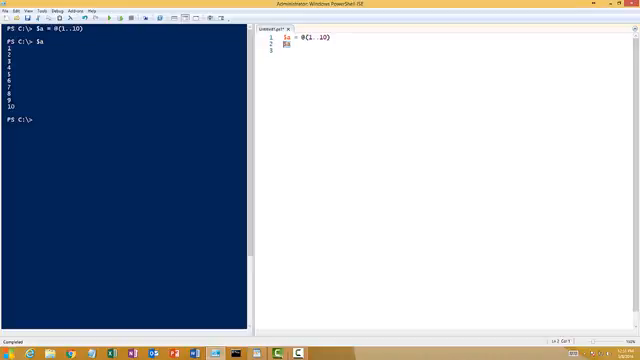
pyautogui.write('$a')
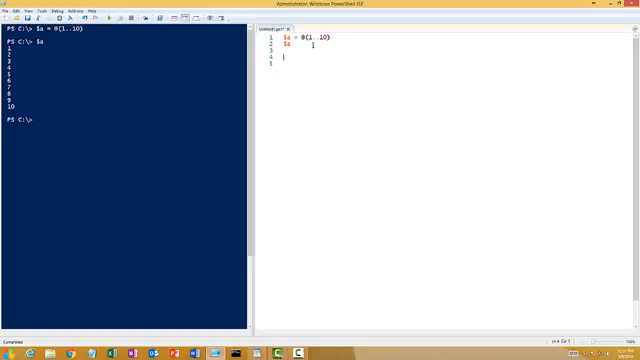
# Write the loop header ForEach ( and begin its $ variable.
pyautogui.write('ForE')
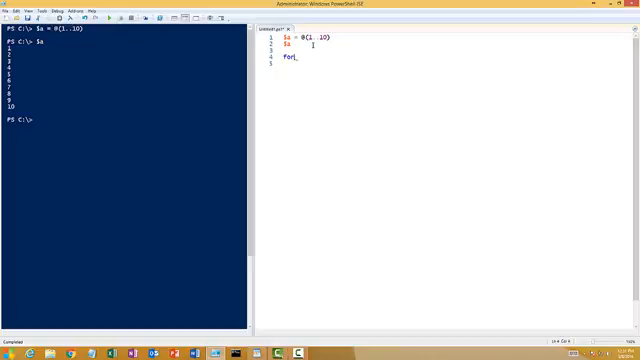
pyautogui.write('each')
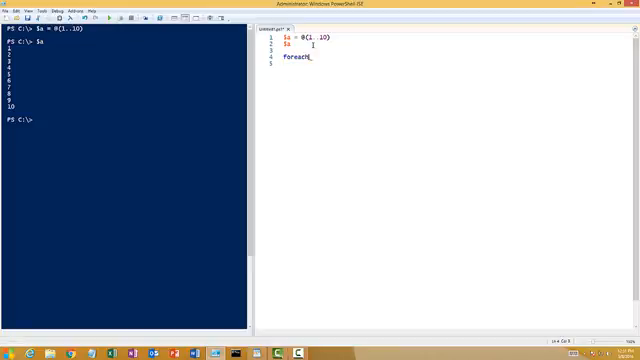
pyautogui.write('()')
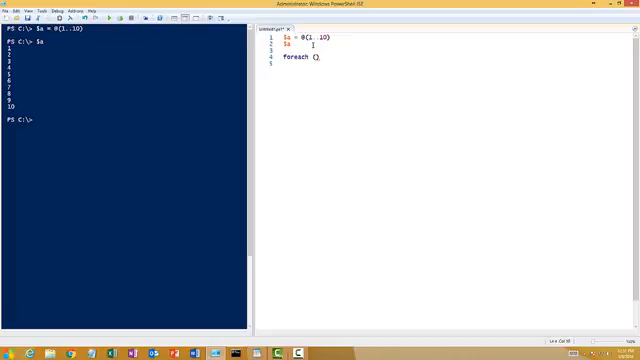
pyautogui.write('$i in $a')
pyautogui.click(340, 64)
pyautogui.write('{')
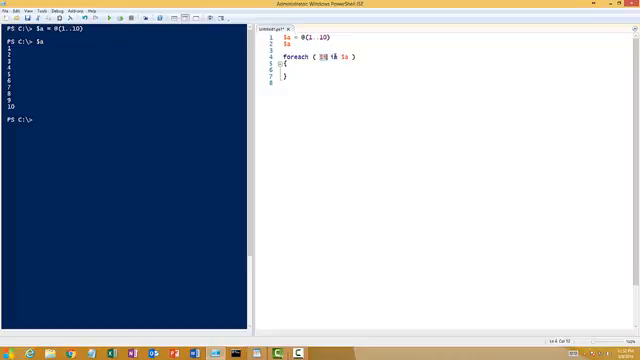
# Complete the header with 'in' and write $i as the loop body.
pyautogui.write('in')
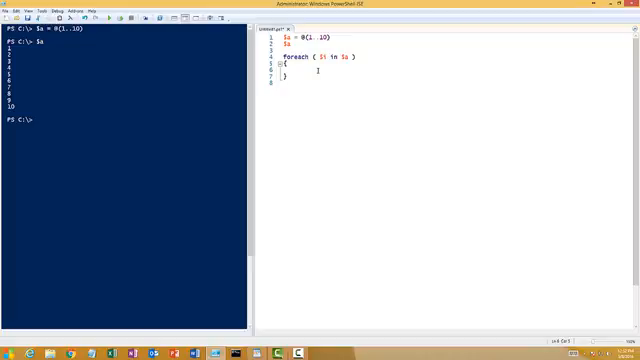
pyautogui.write('$i')
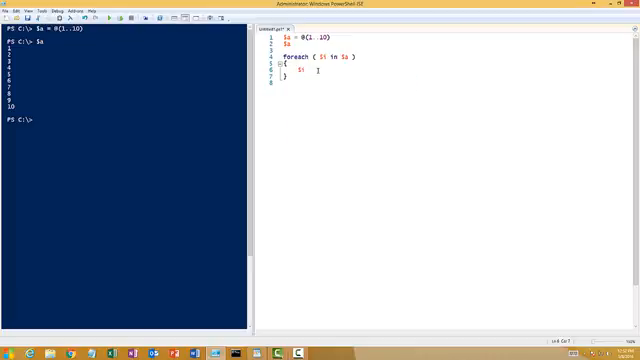